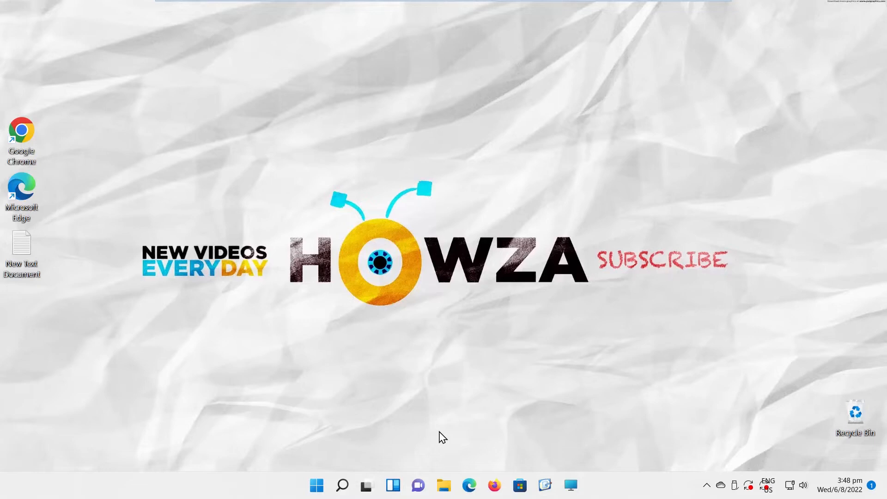
# - Show the Start menu with its pinned apps and recommended files
pyautogui.click(316, 485)
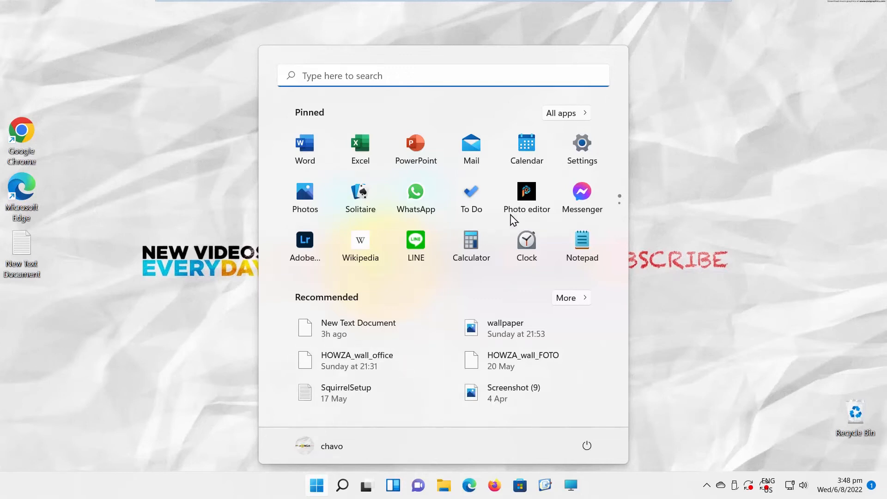
# - Turn Night light off on the Display page, close Settings, and reopen Start
pyautogui.click(581, 144)
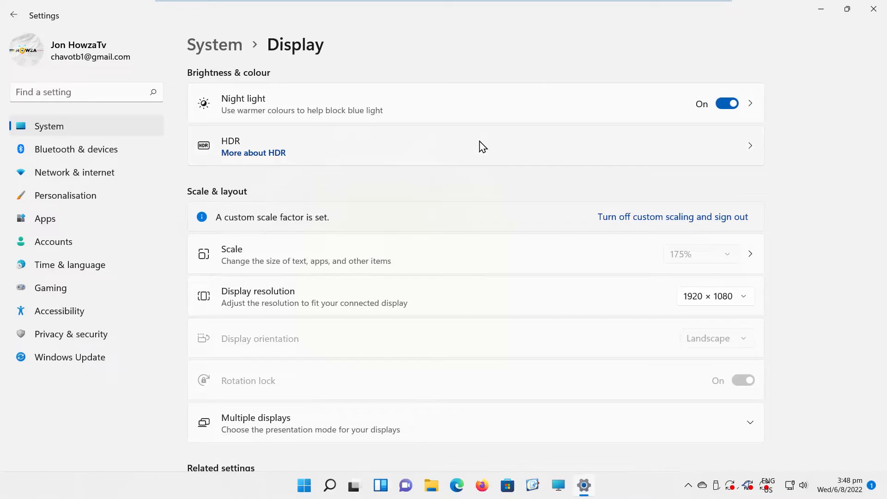
pyautogui.click(727, 102)
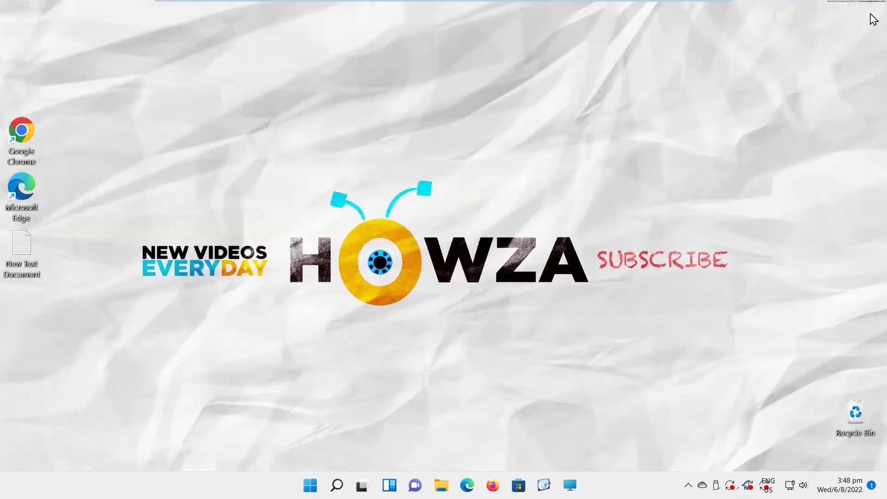
pyautogui.moveTo(450, 412)
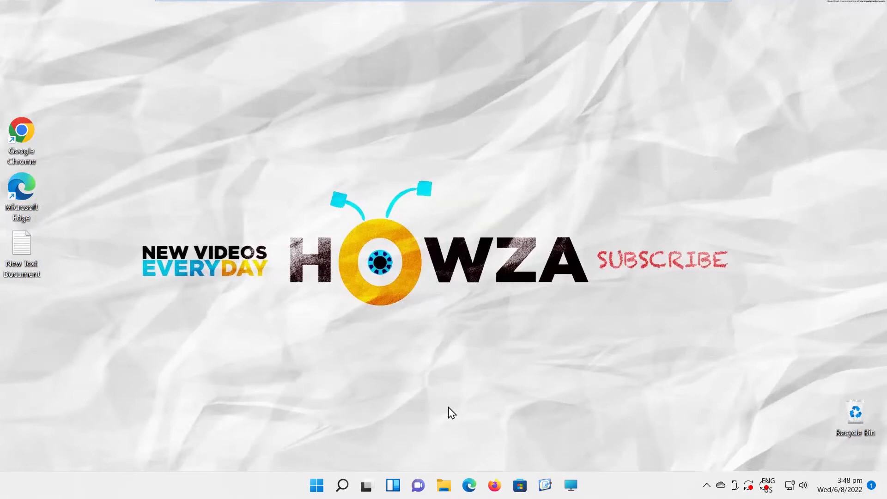
pyautogui.click(316, 485)
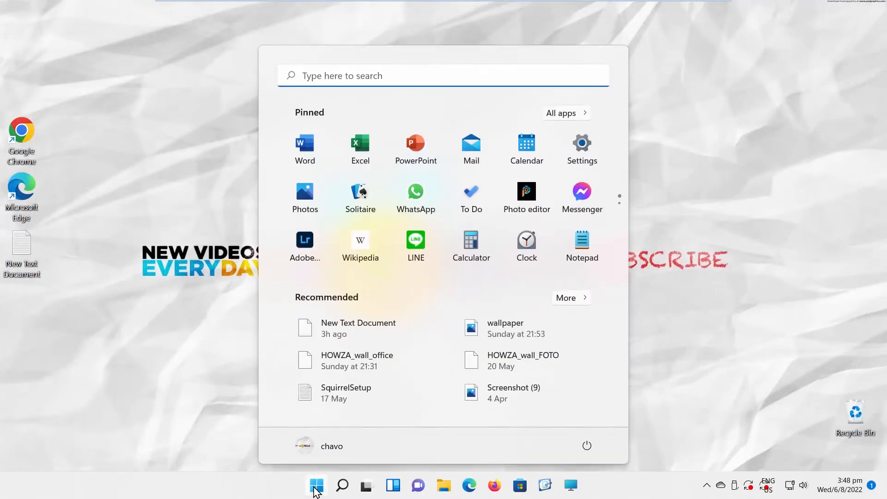
# - Reach Display 1's adapter properties via Settings > Display > Advanced display
pyautogui.click(581, 147)
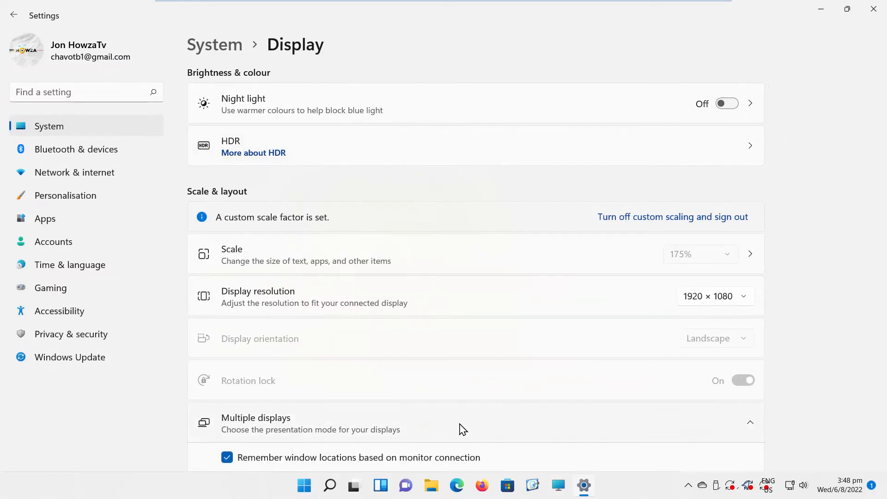
pyautogui.scroll(-3)
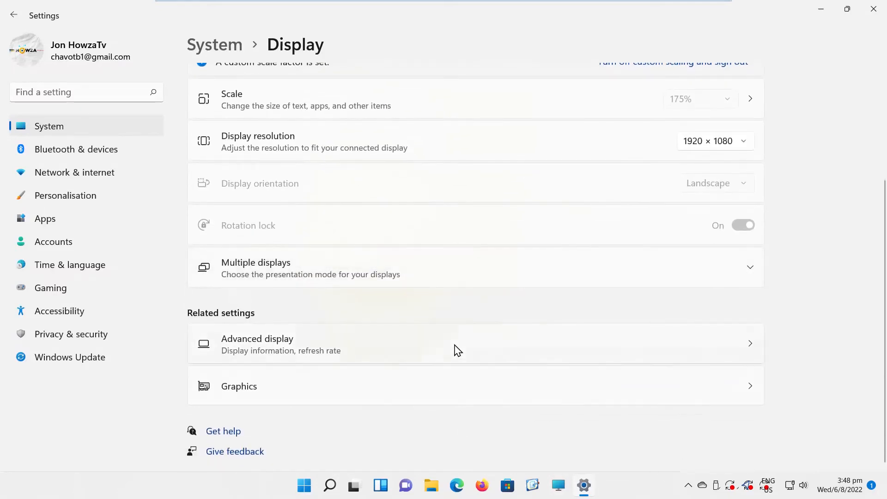
pyautogui.click(257, 344)
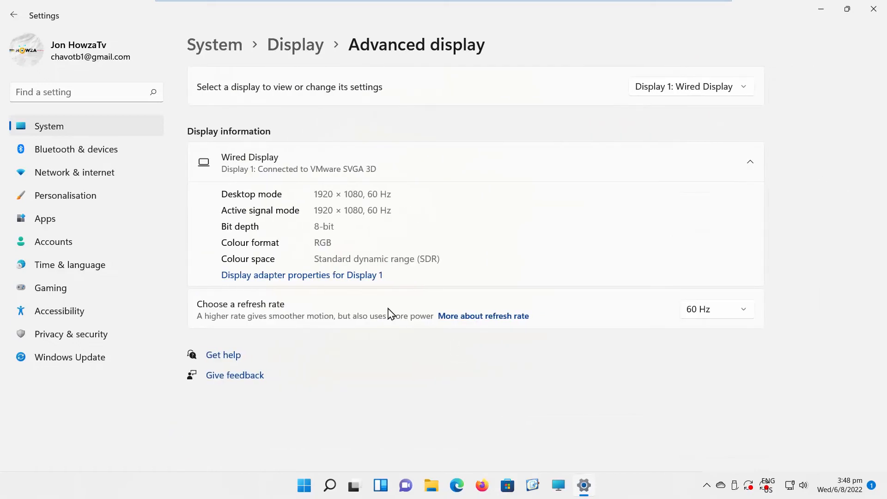
pyautogui.click(301, 276)
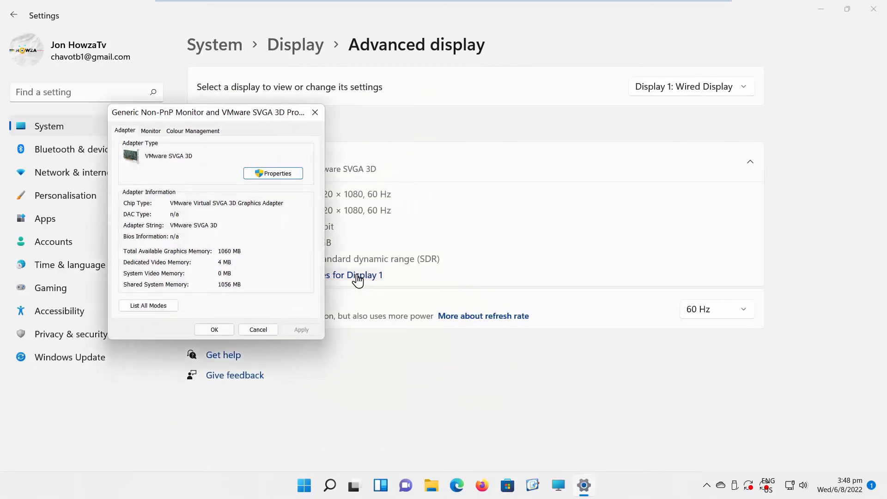
# - Launch the Colour Management window from the adapter's Colour Management page
pyautogui.click(193, 130)
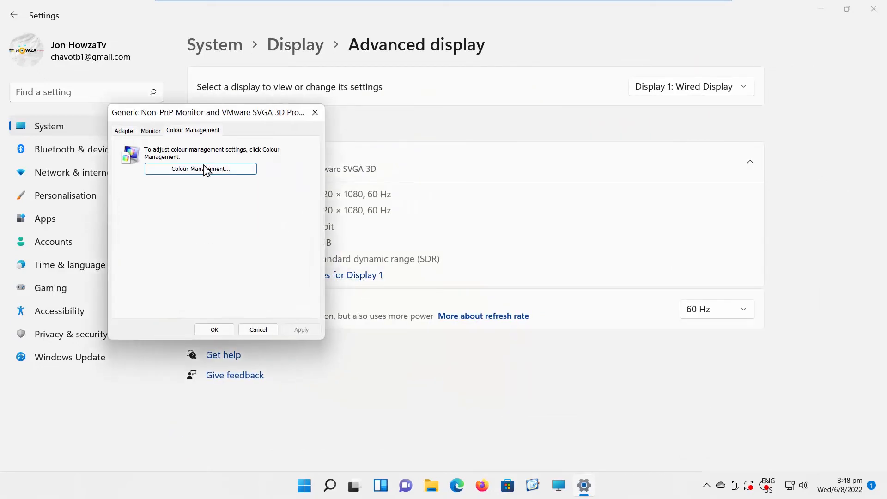
pyautogui.click(200, 168)
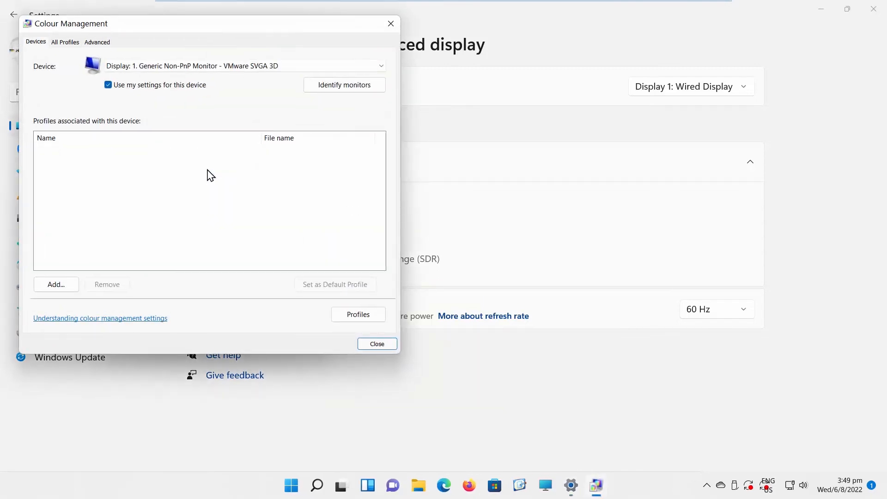
# - Enable 'Use my settings for this device' and add sRGB IEC61966-2.1 as the display's ICC profile
pyautogui.click(108, 84)
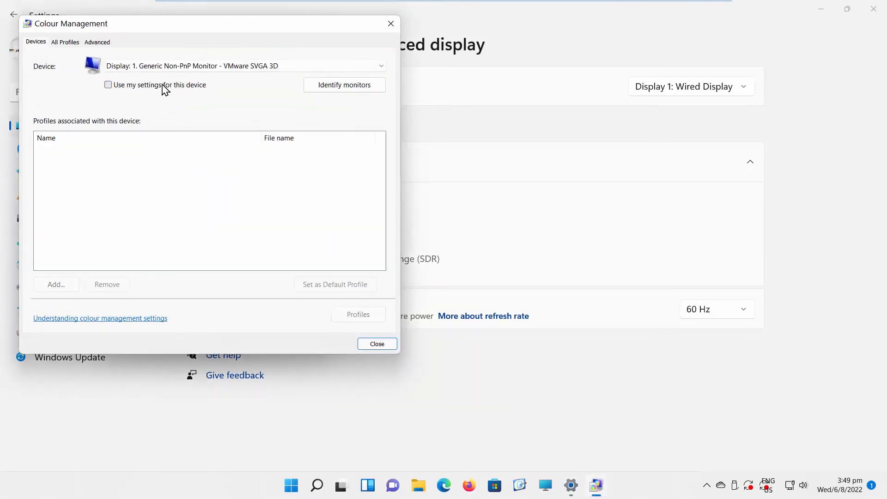
pyautogui.click(108, 85)
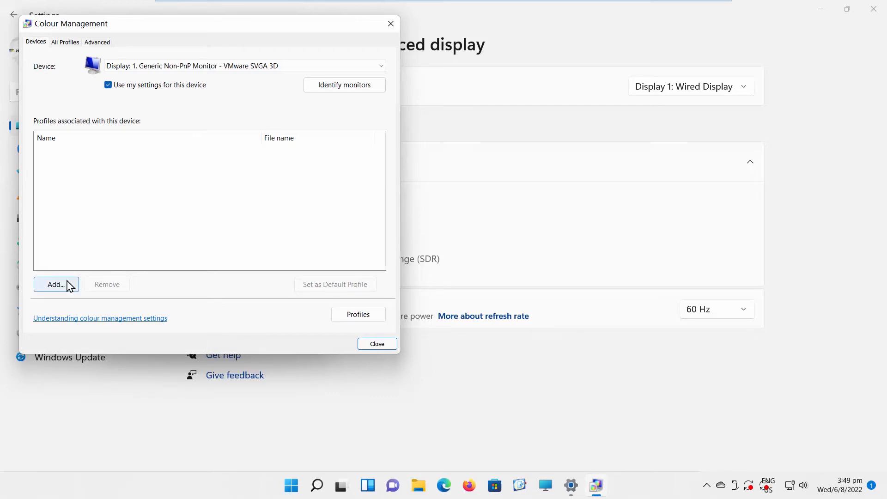
pyautogui.click(56, 284)
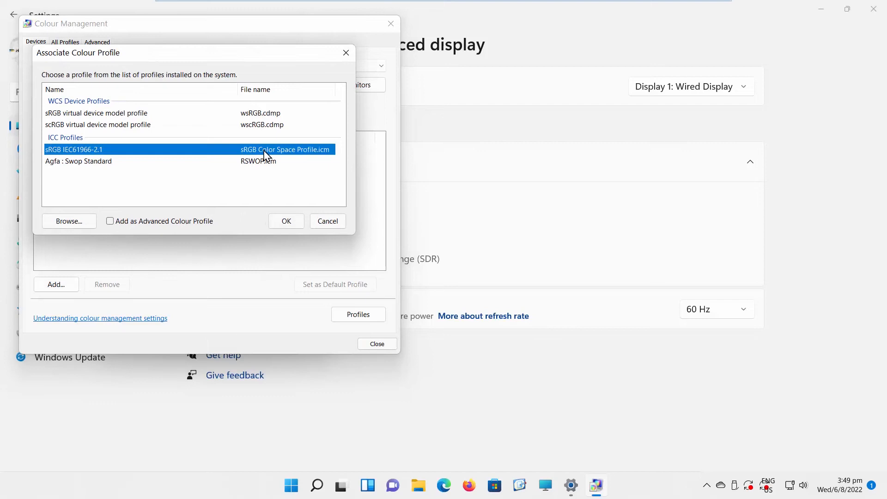
pyautogui.click(286, 221)
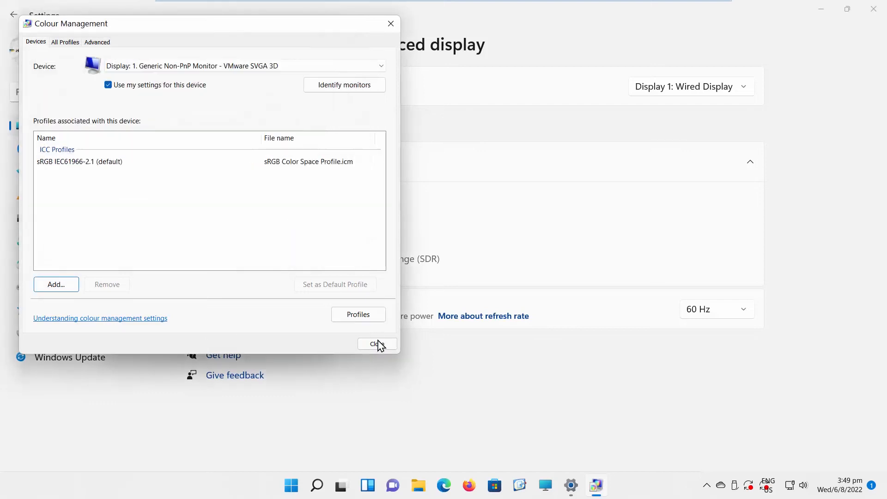
# - Close Colour Management and the adapter properties, returning to Advanced display
pyautogui.click(377, 344)
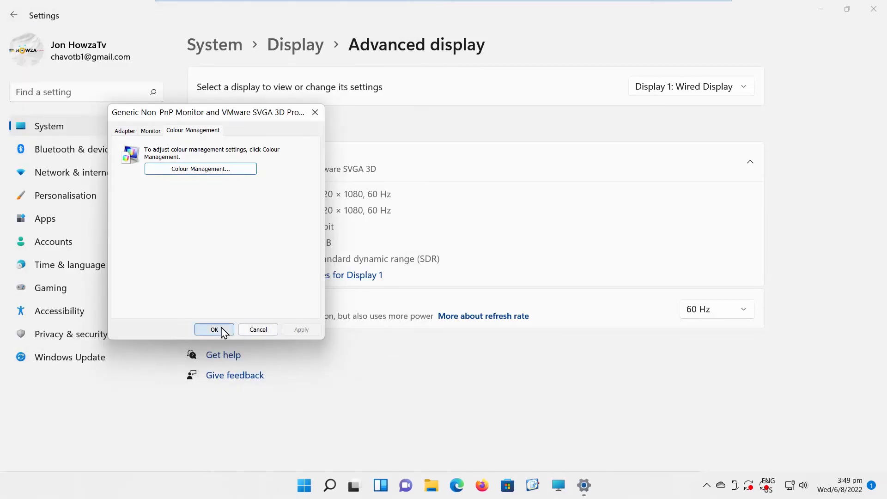
pyautogui.click(213, 329)
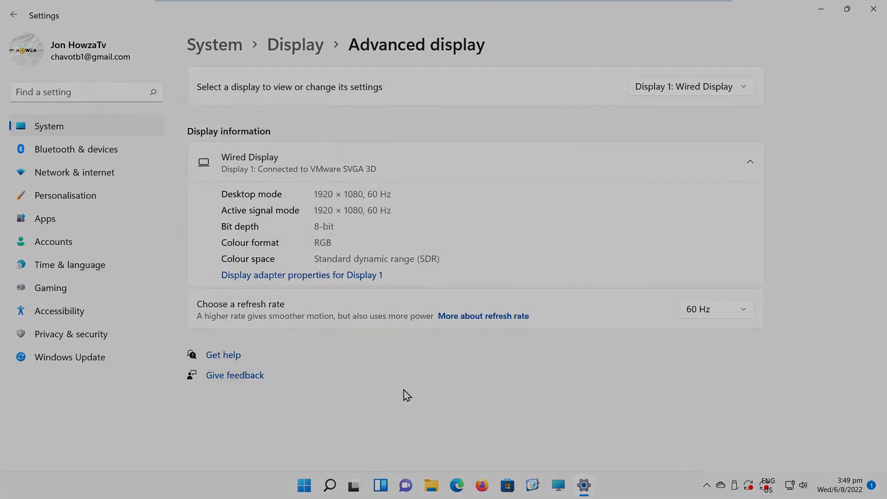